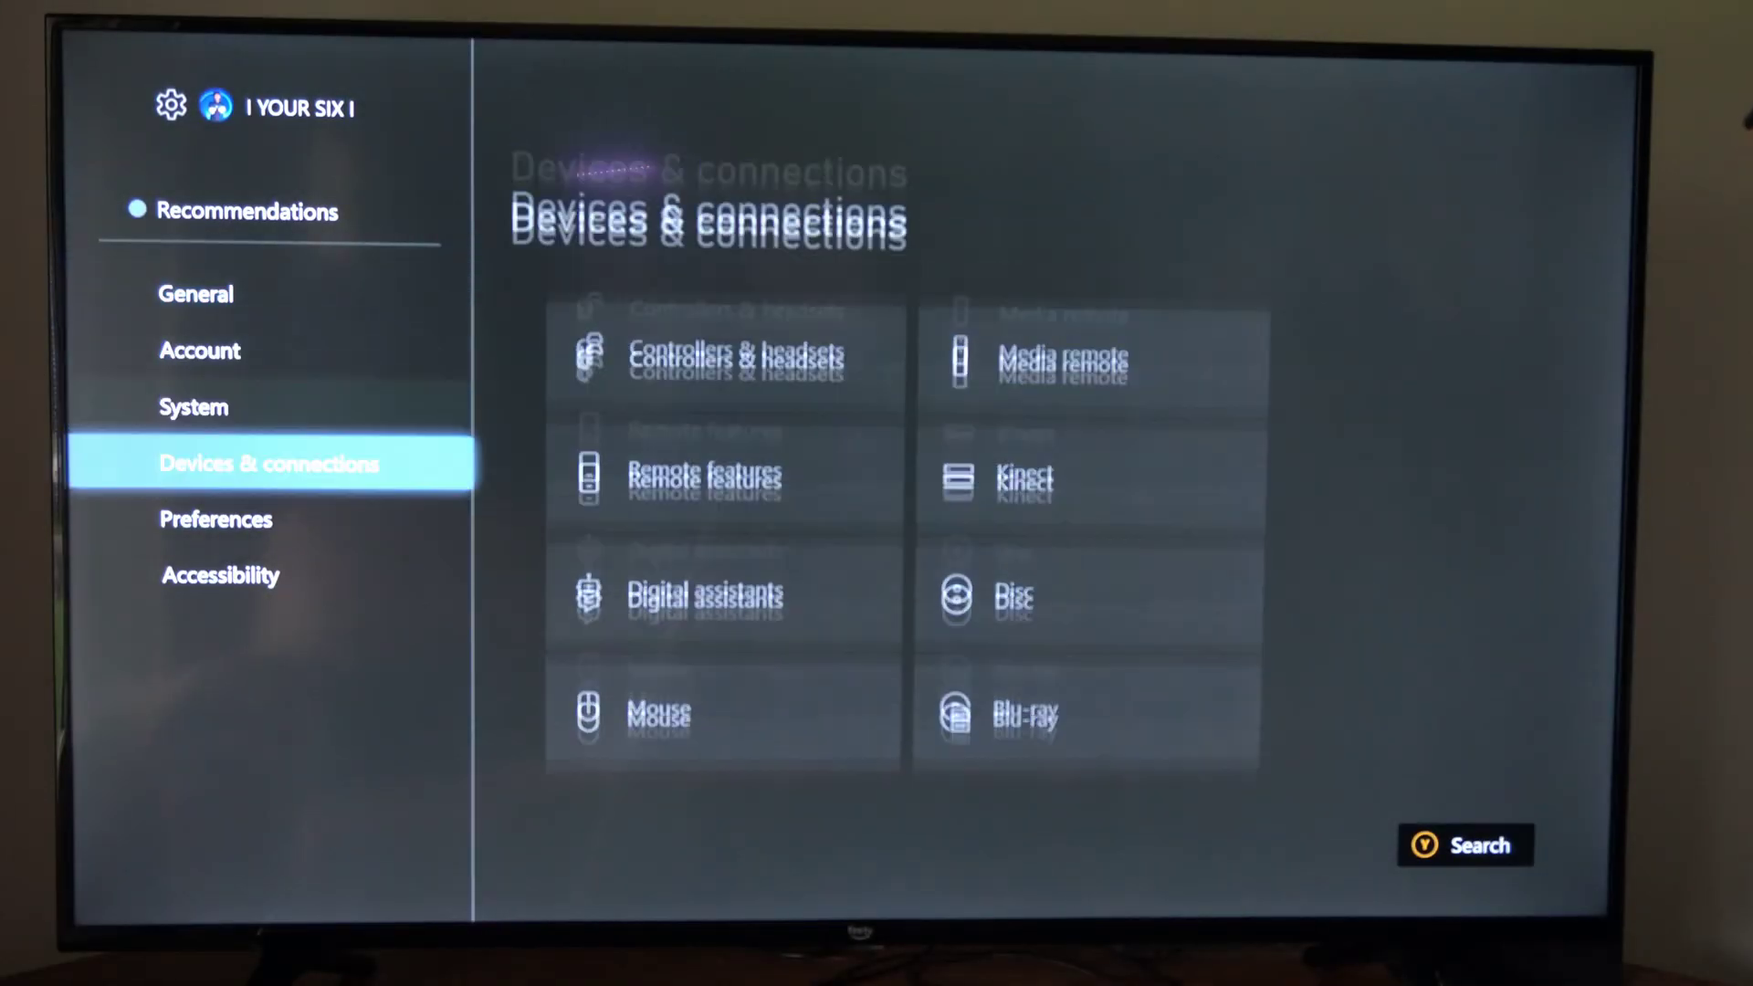
- Open the Accessibility section from the Xbox Settings sidebar
left_click(220, 575)
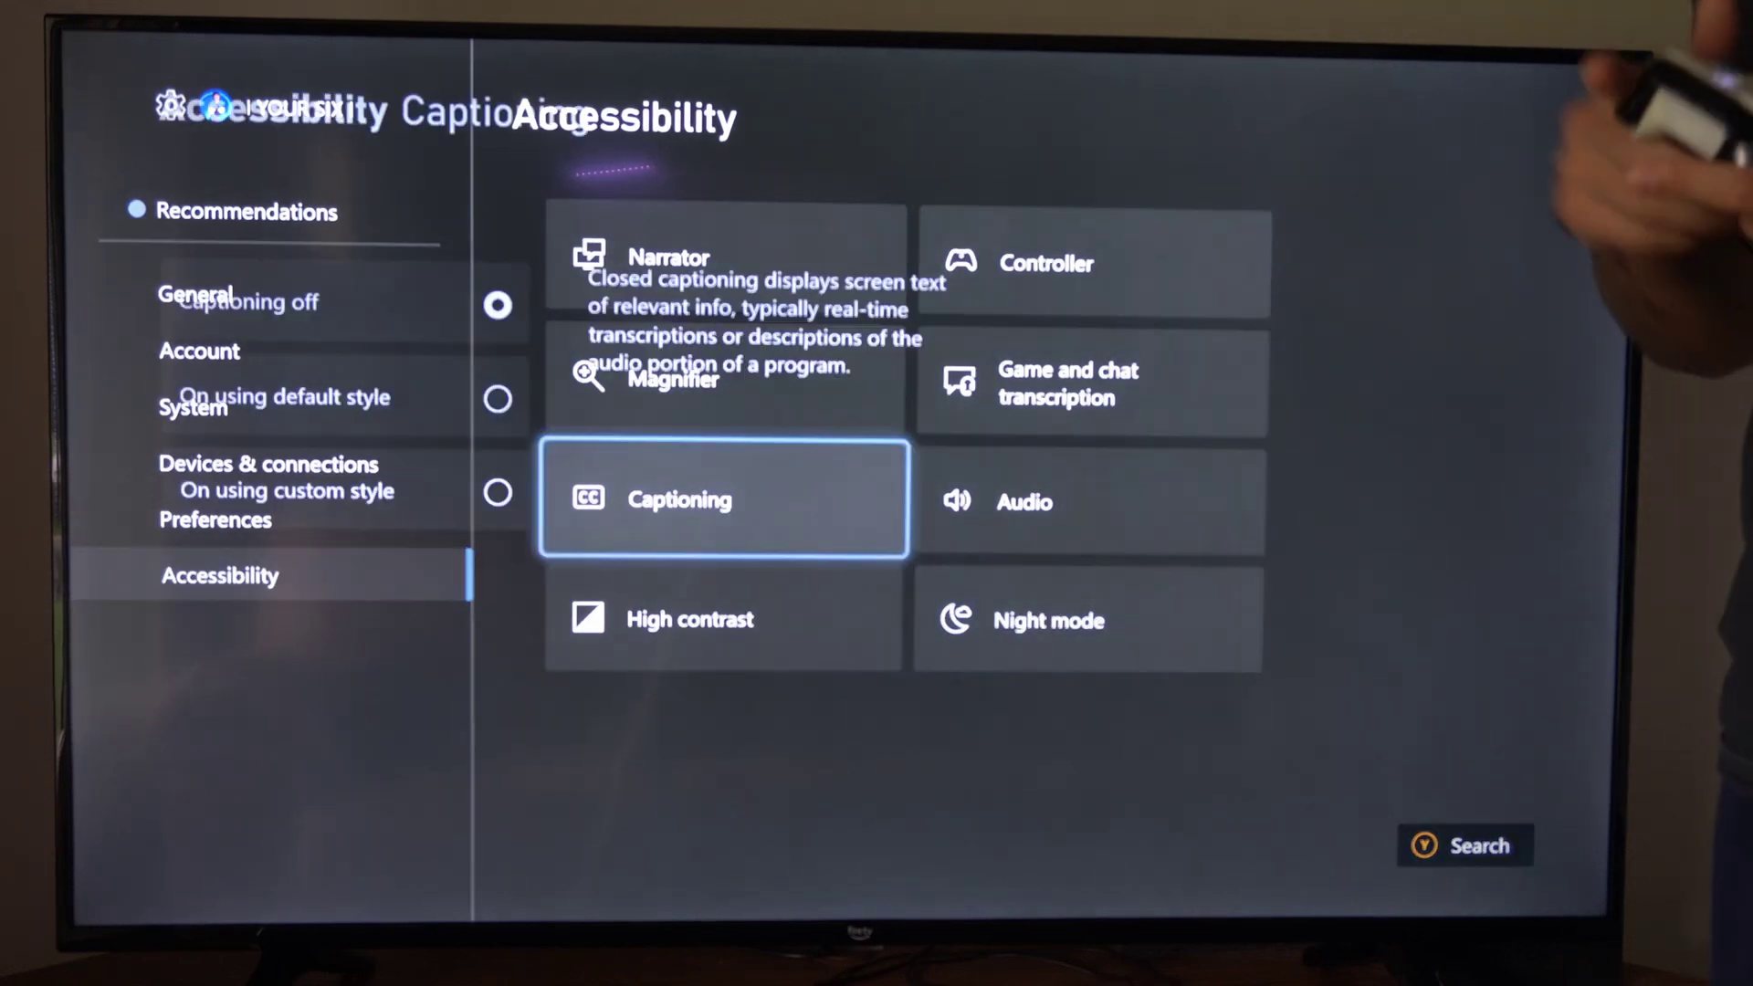
- Open Captioning and select 'On using custom style' to reveal style options and preview
left_click(725, 498)
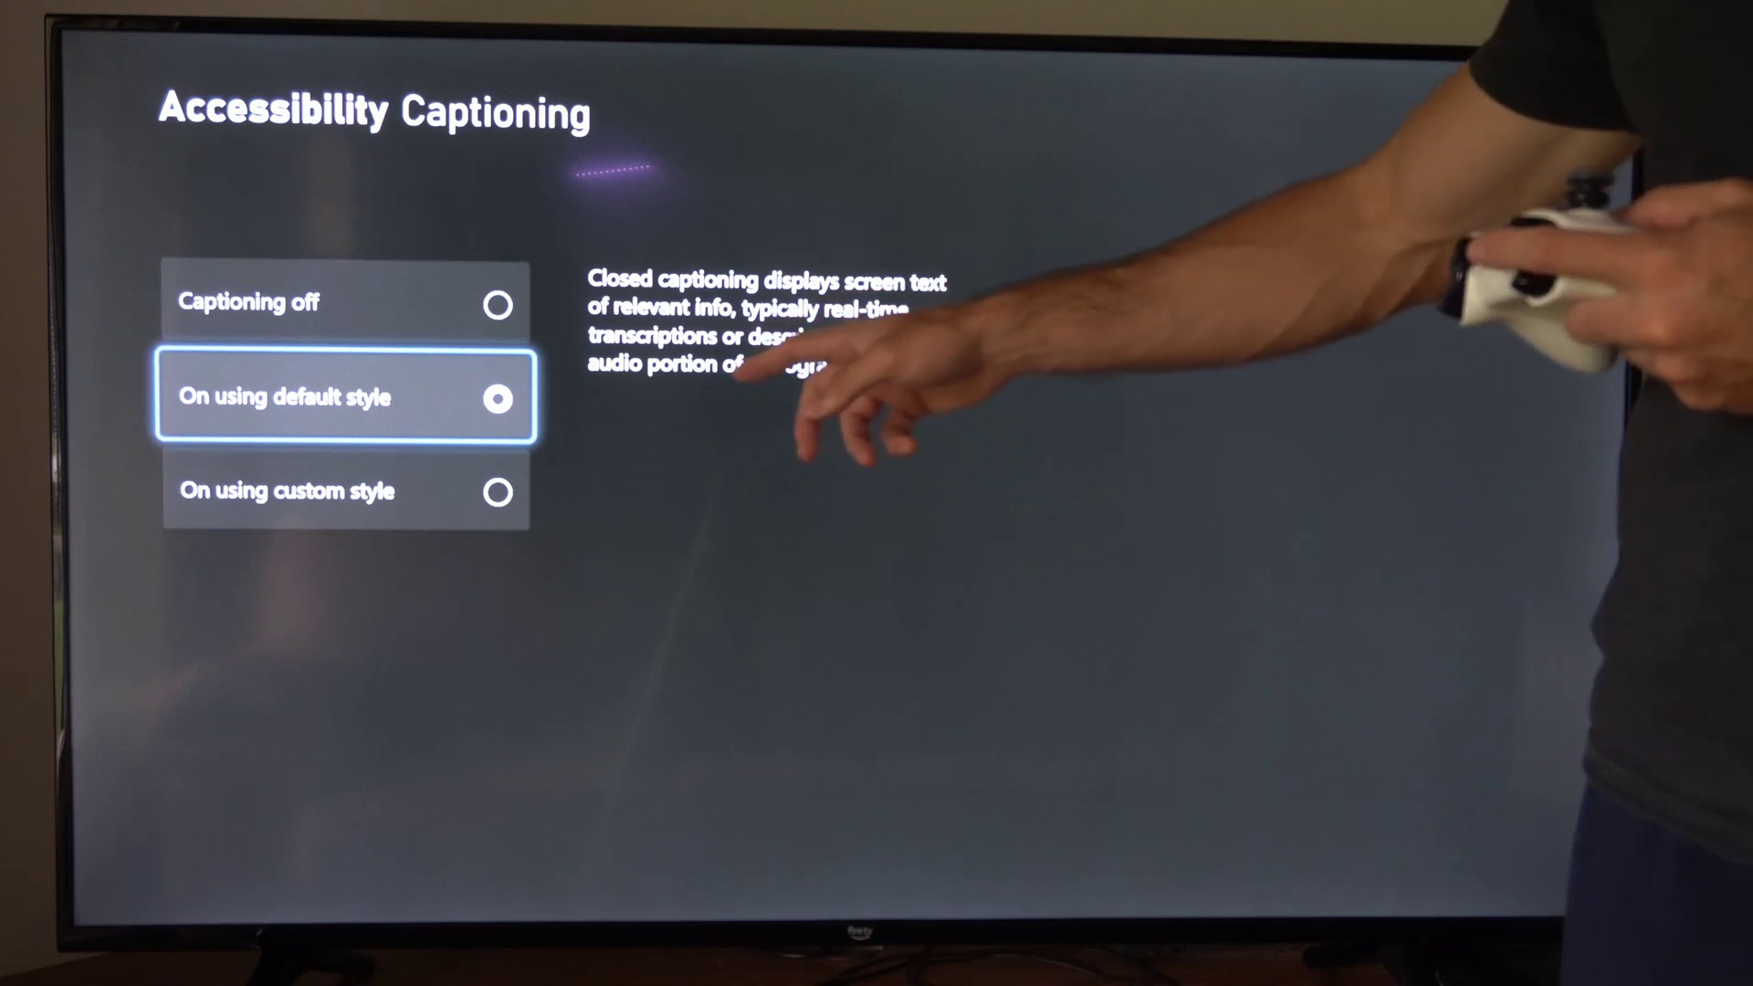
key("down")
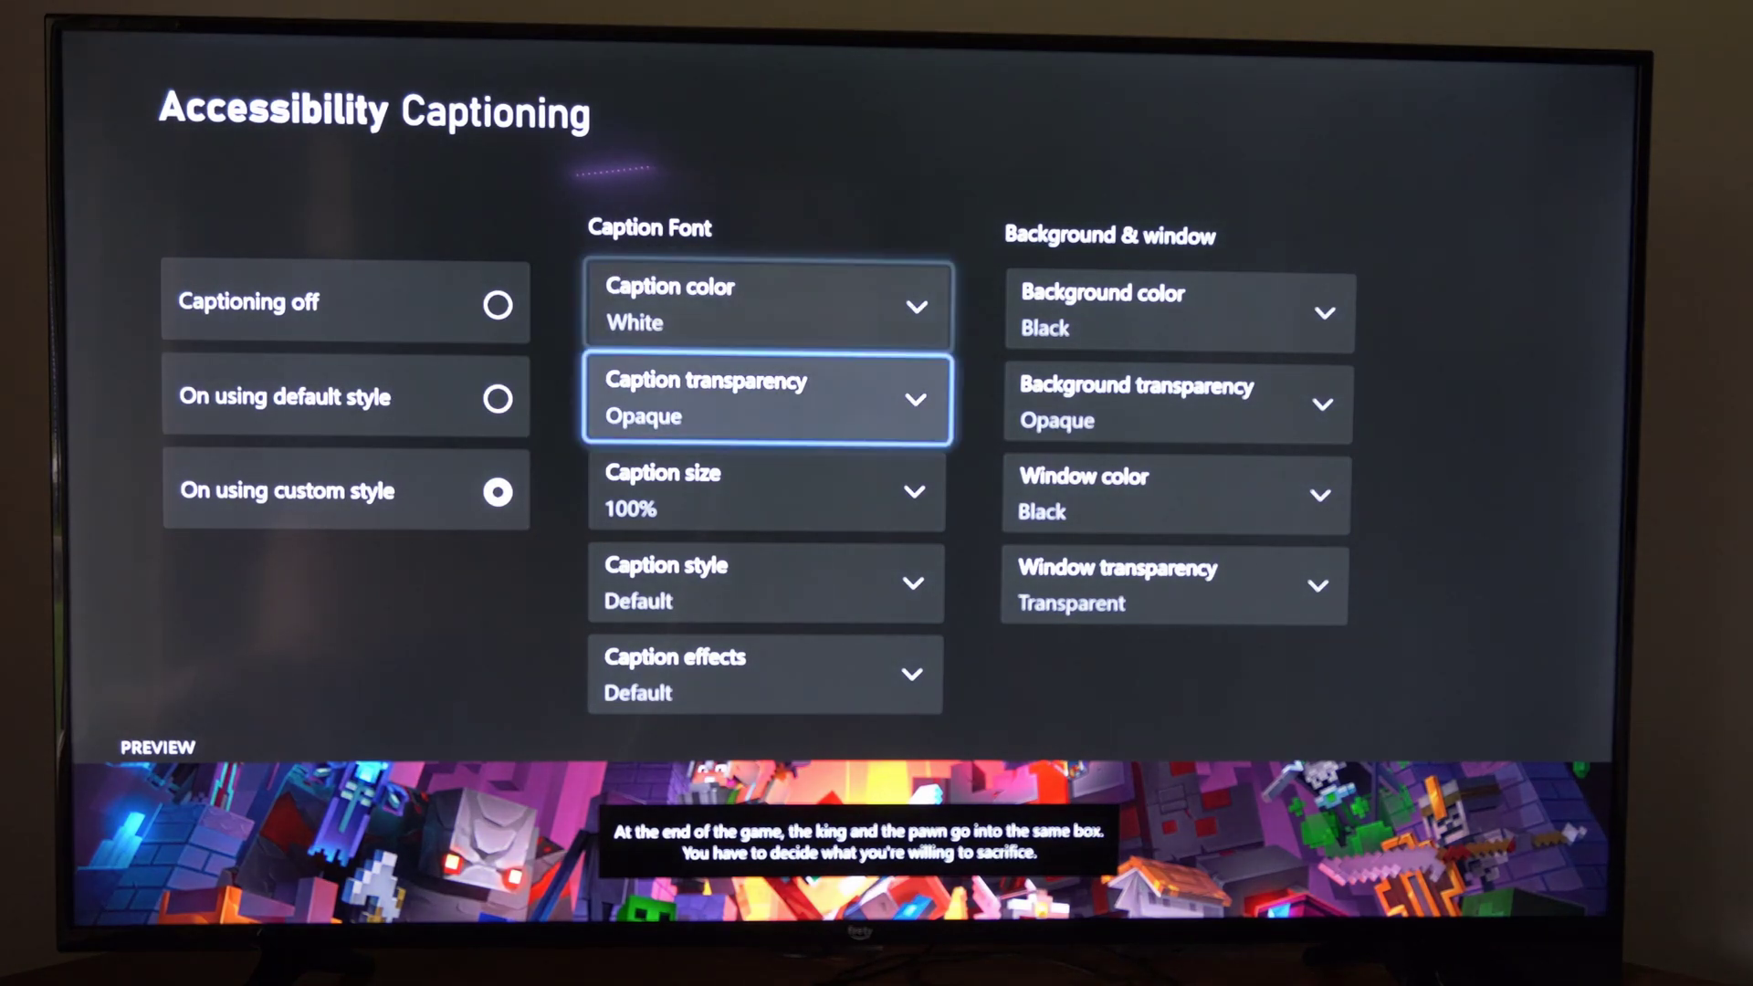
key("down")
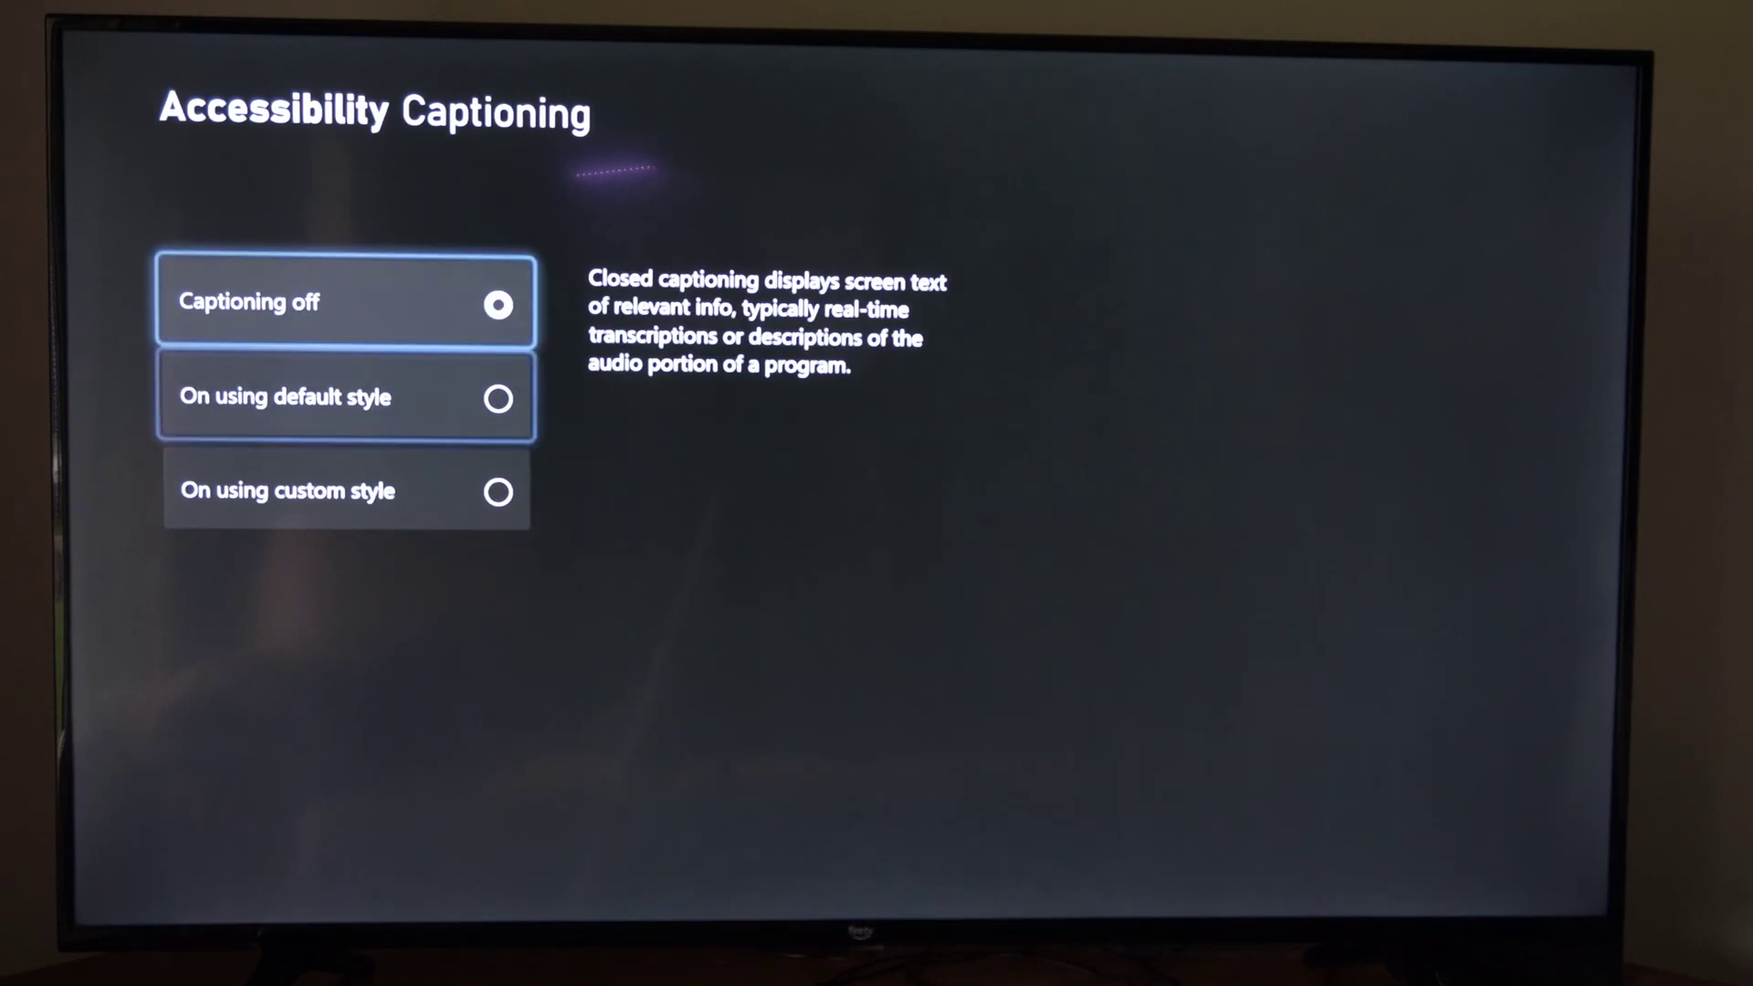
left_click(344, 491)
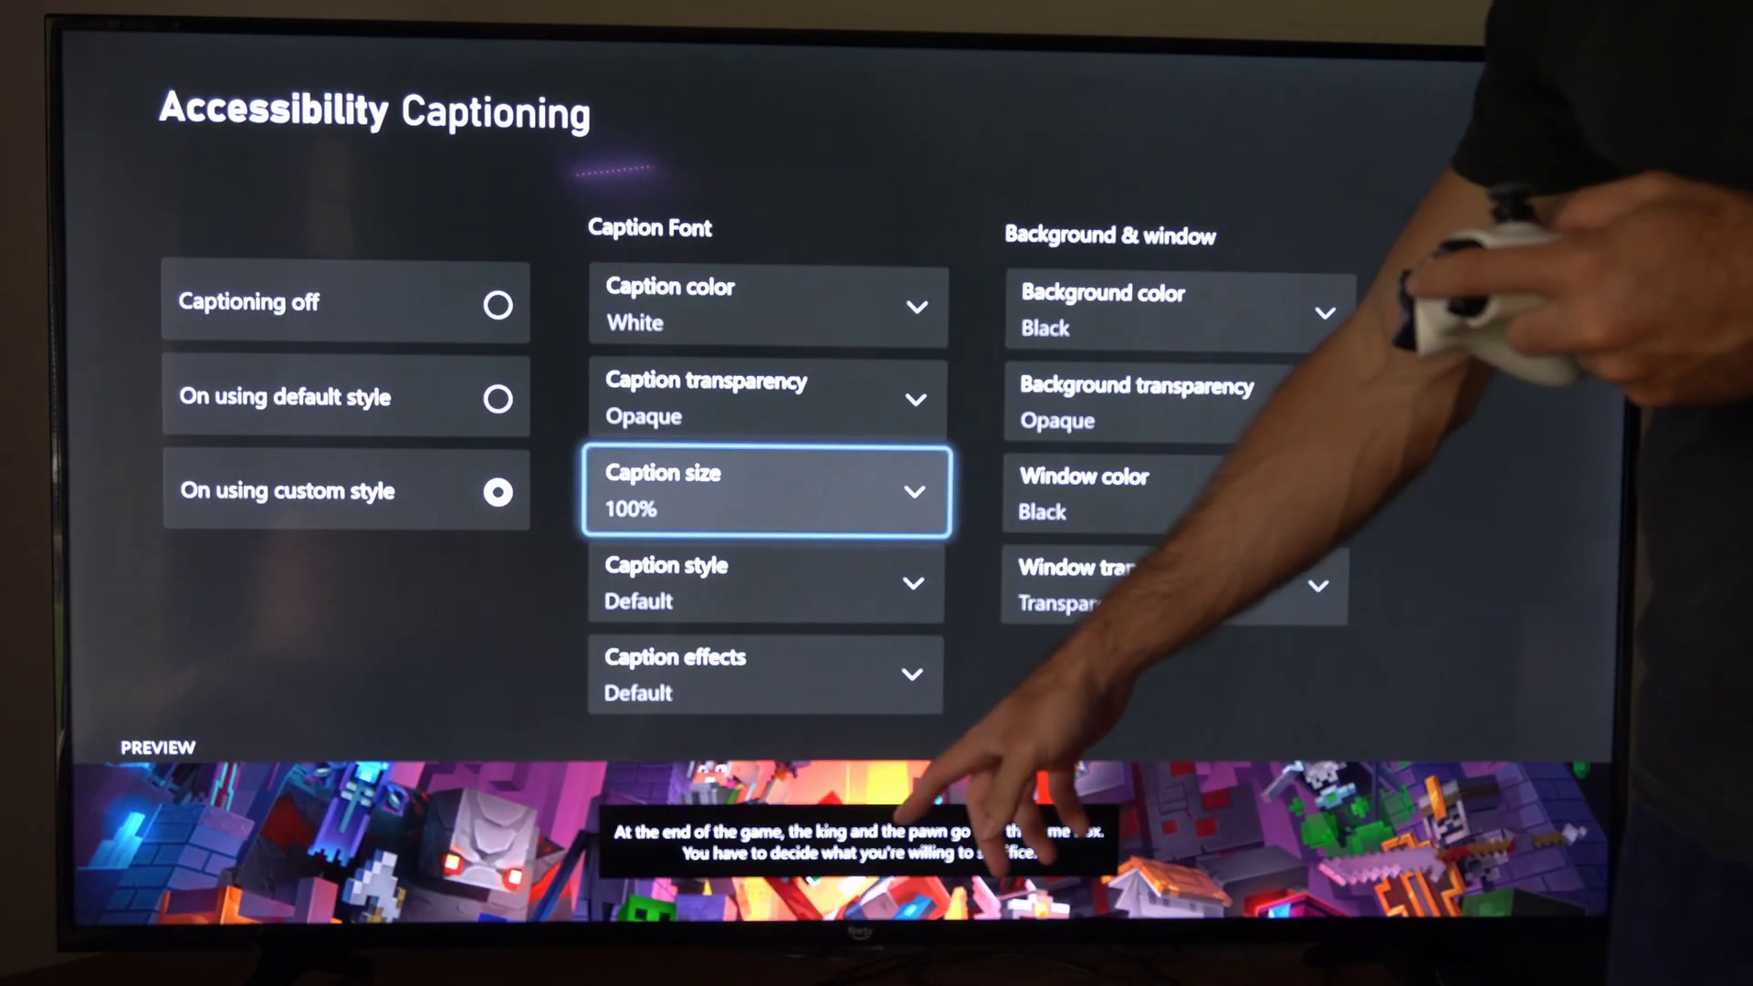